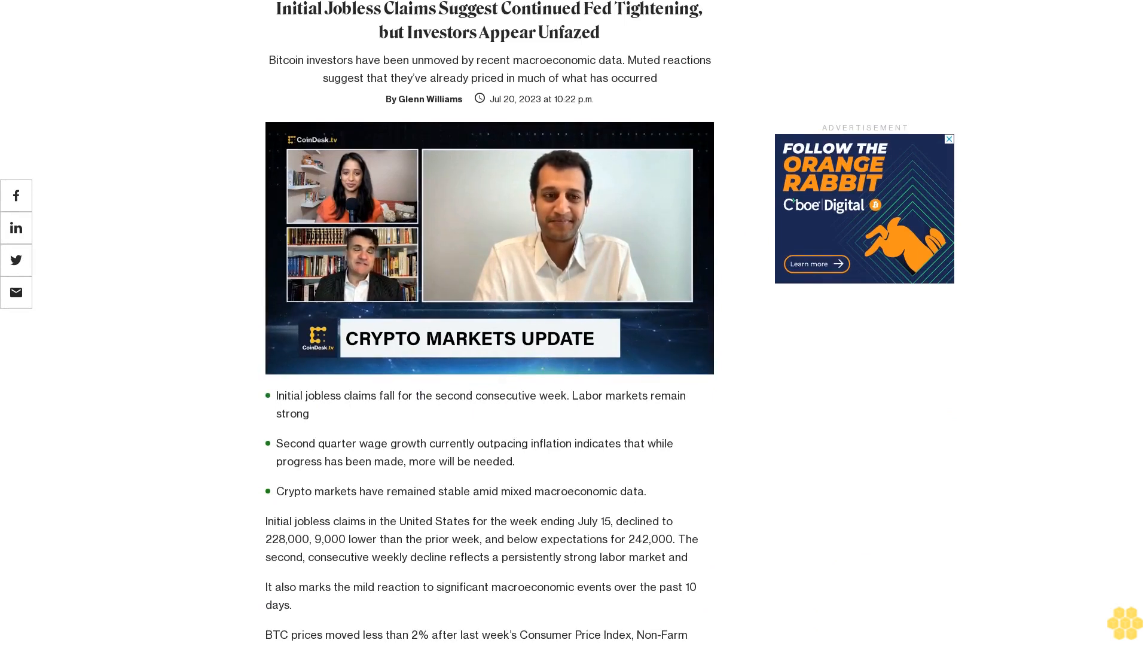
scroll("down", 3)
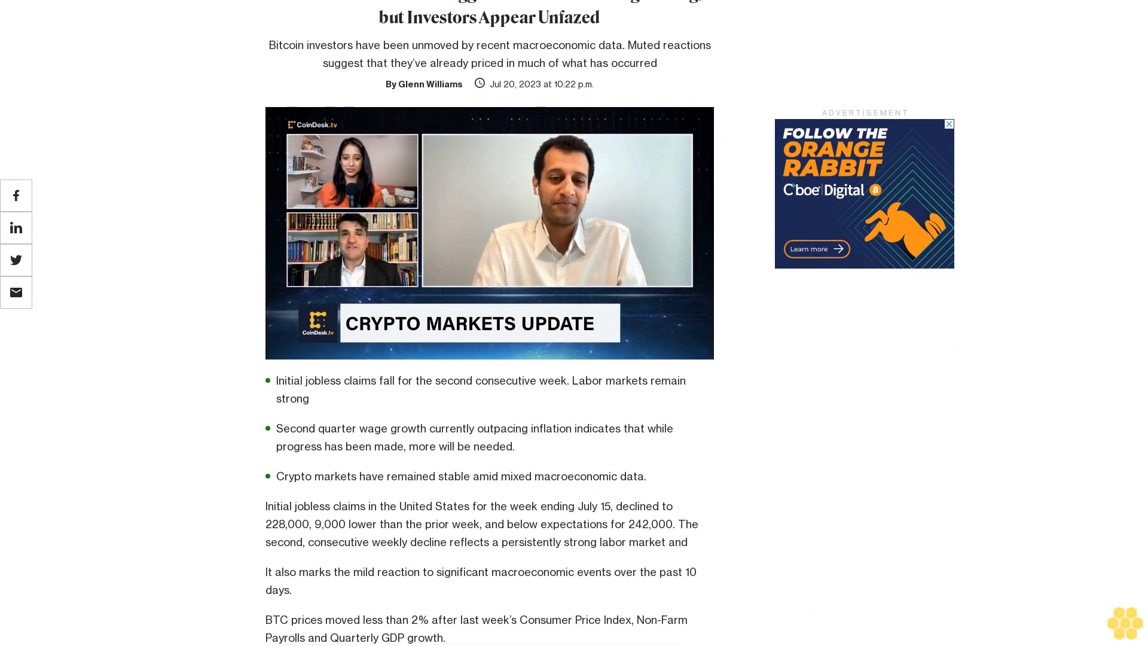
scroll("down", 3)
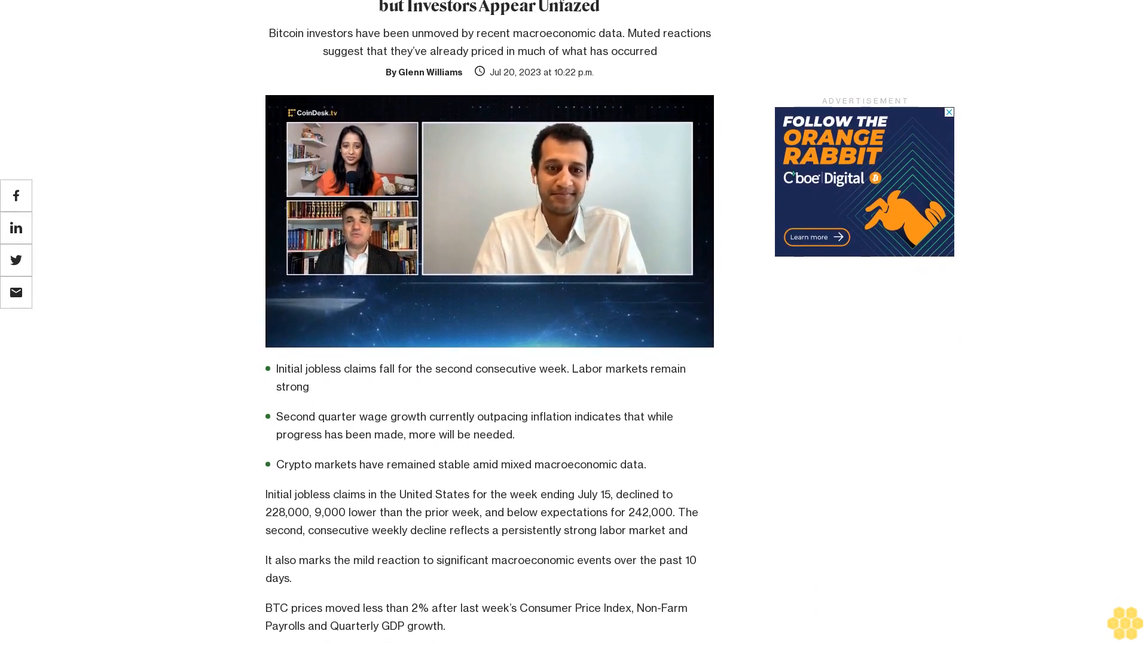
scroll("down", 3)
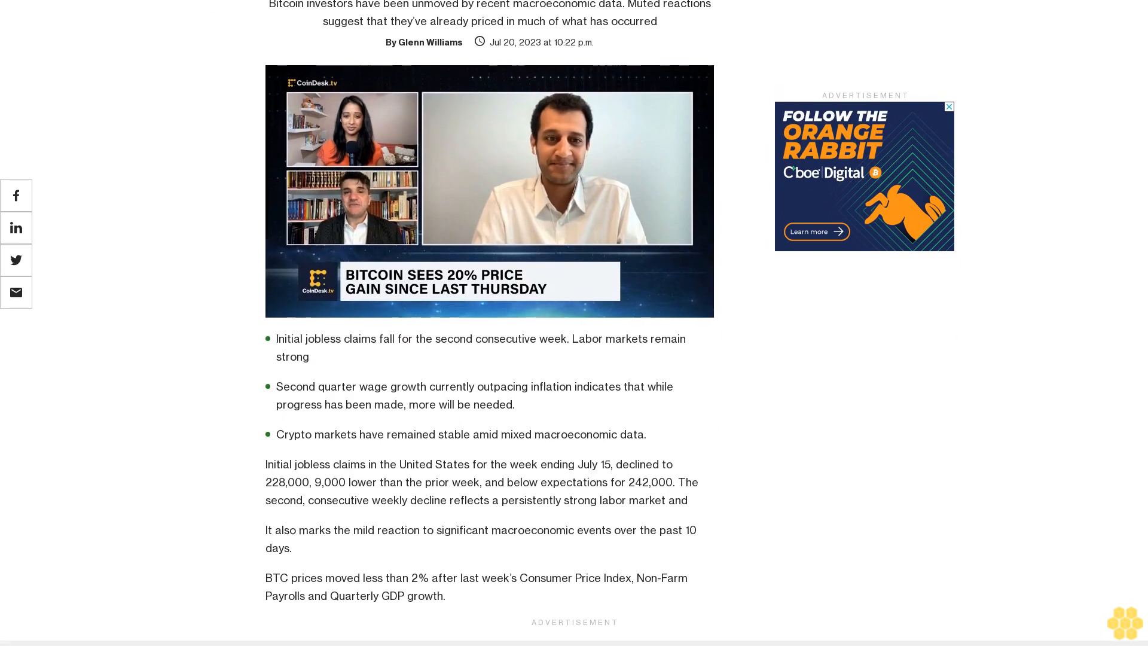
scroll("down", 3)
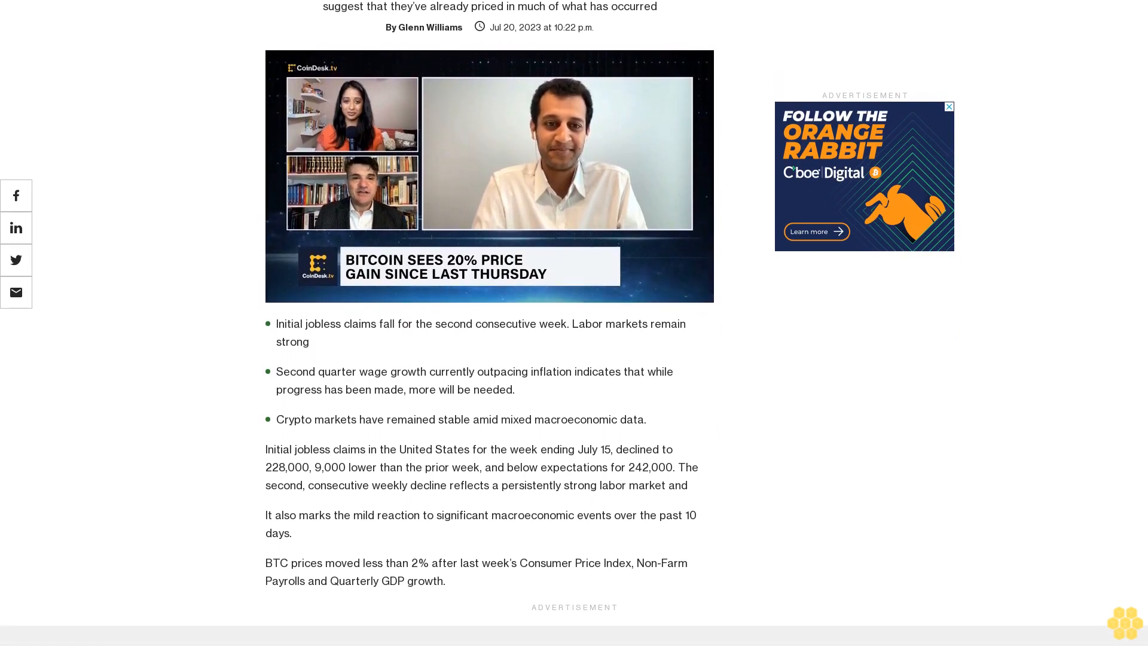
scroll("down", 3)
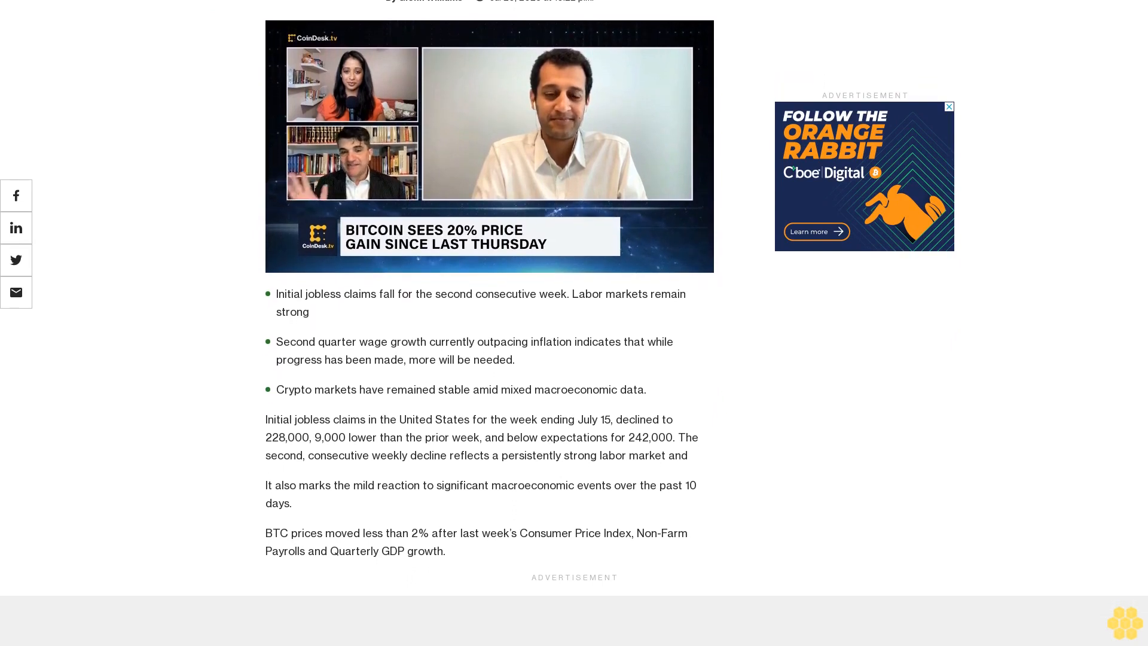
scroll("down", 3)
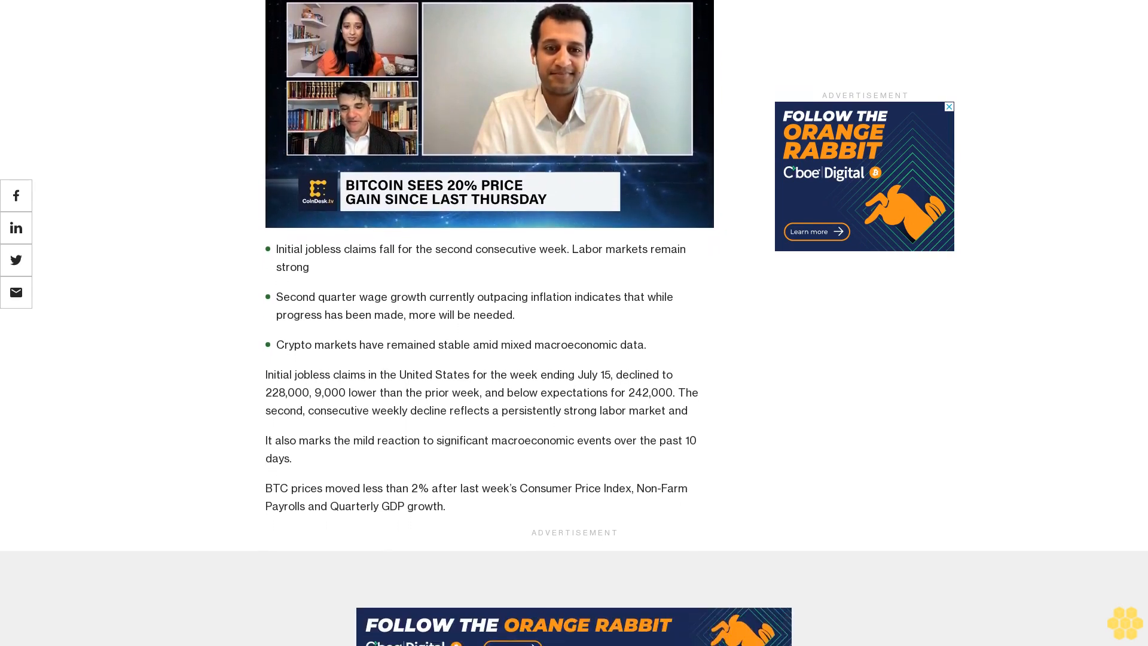
scroll("down", 3)
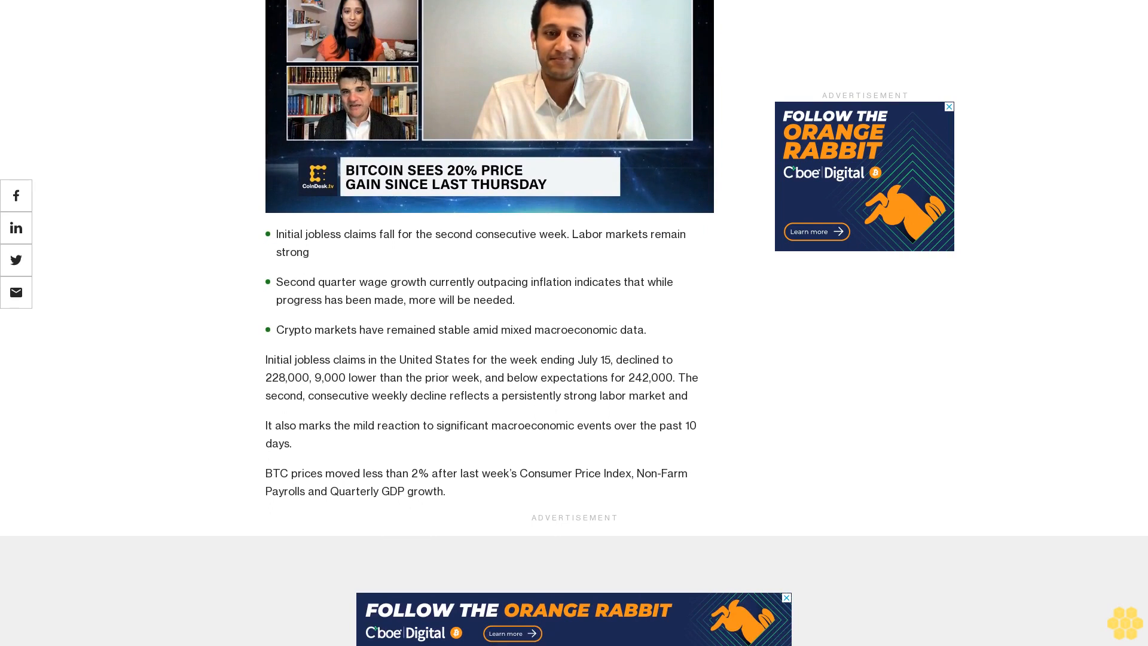
scroll("down", 3)
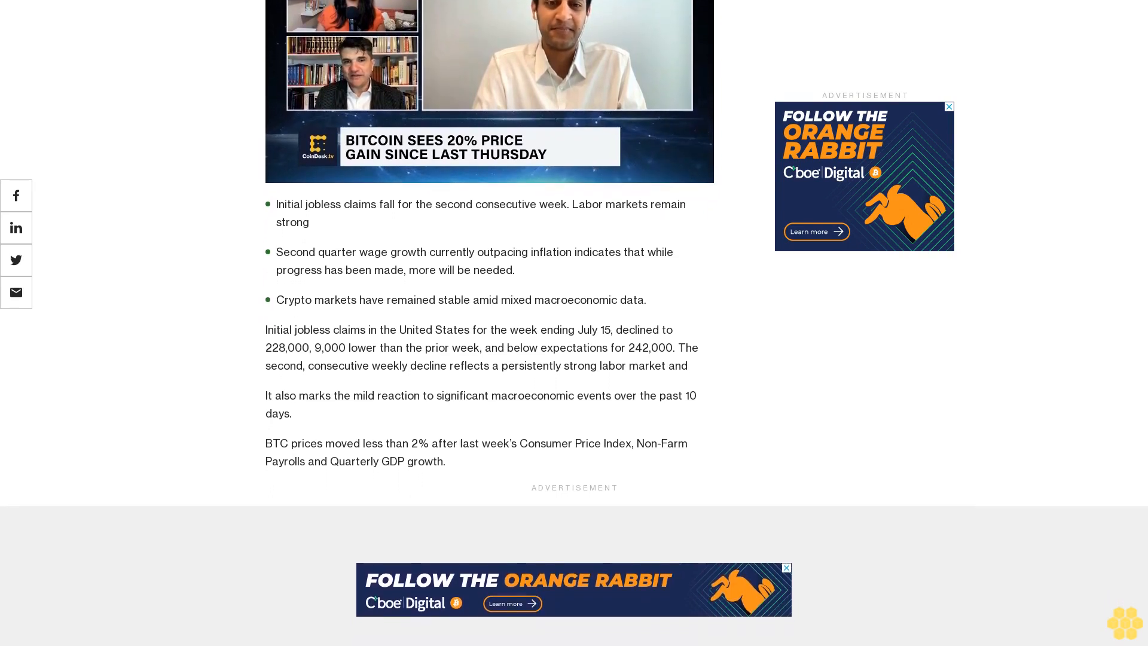
scroll("down", 3)
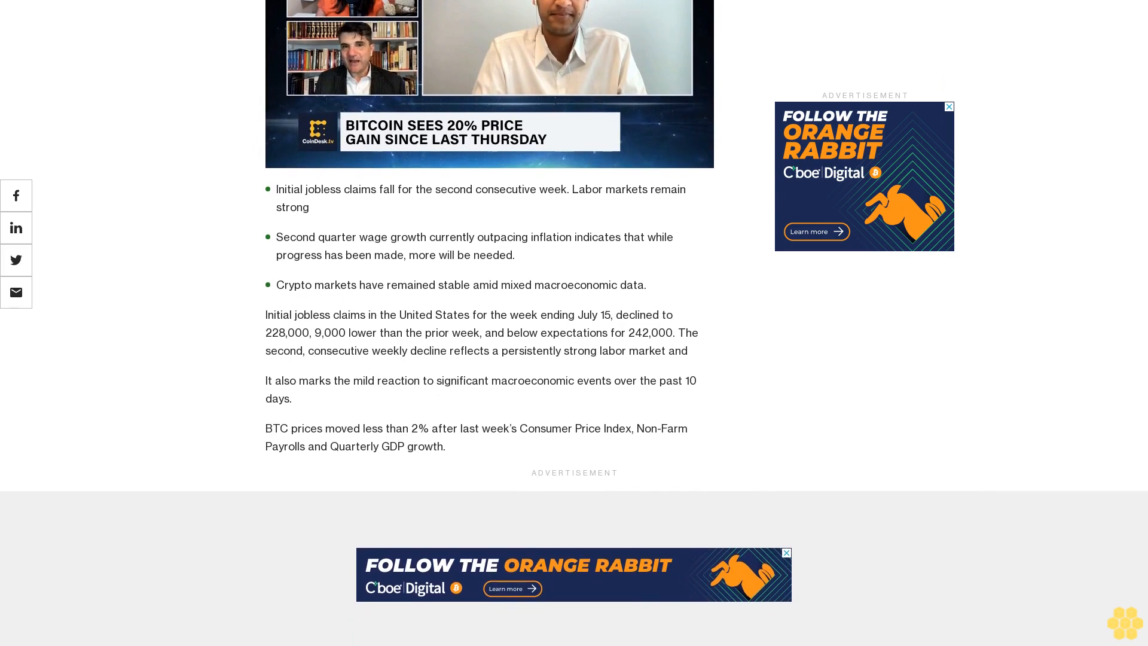
scroll("down", 3)
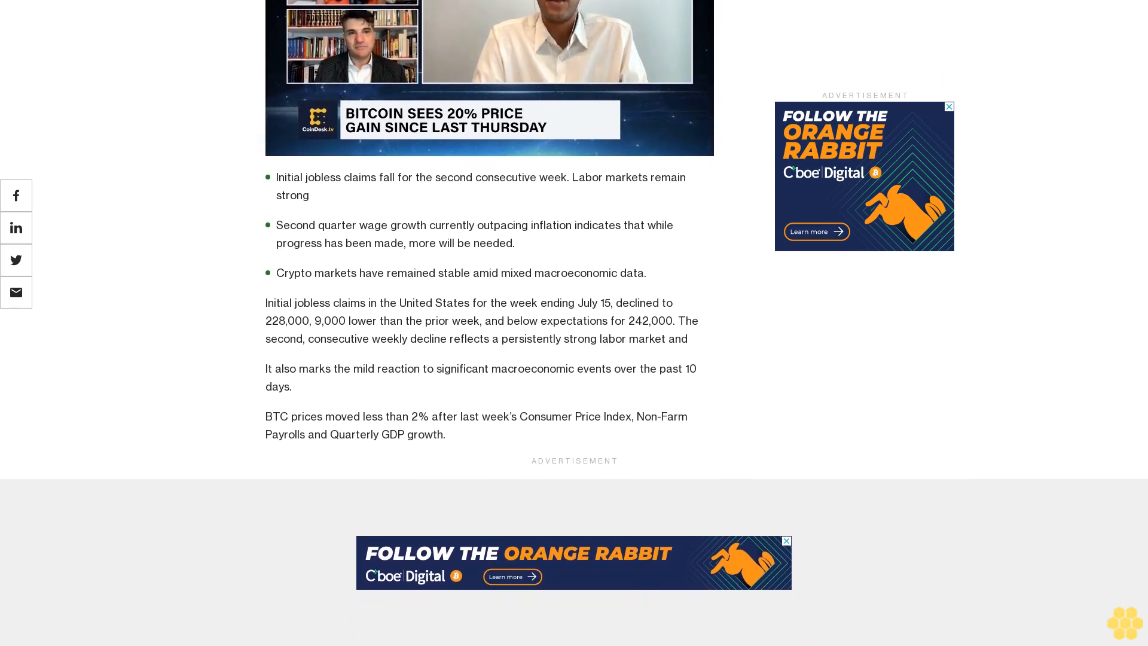
scroll("down", 3)
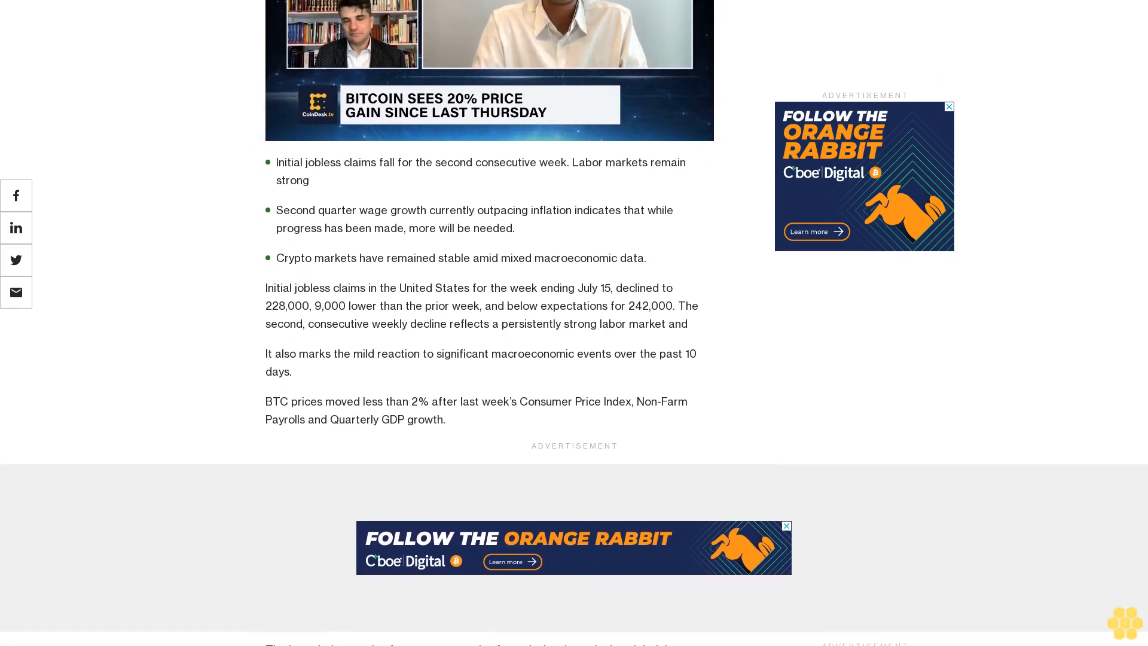
scroll("down", 3)
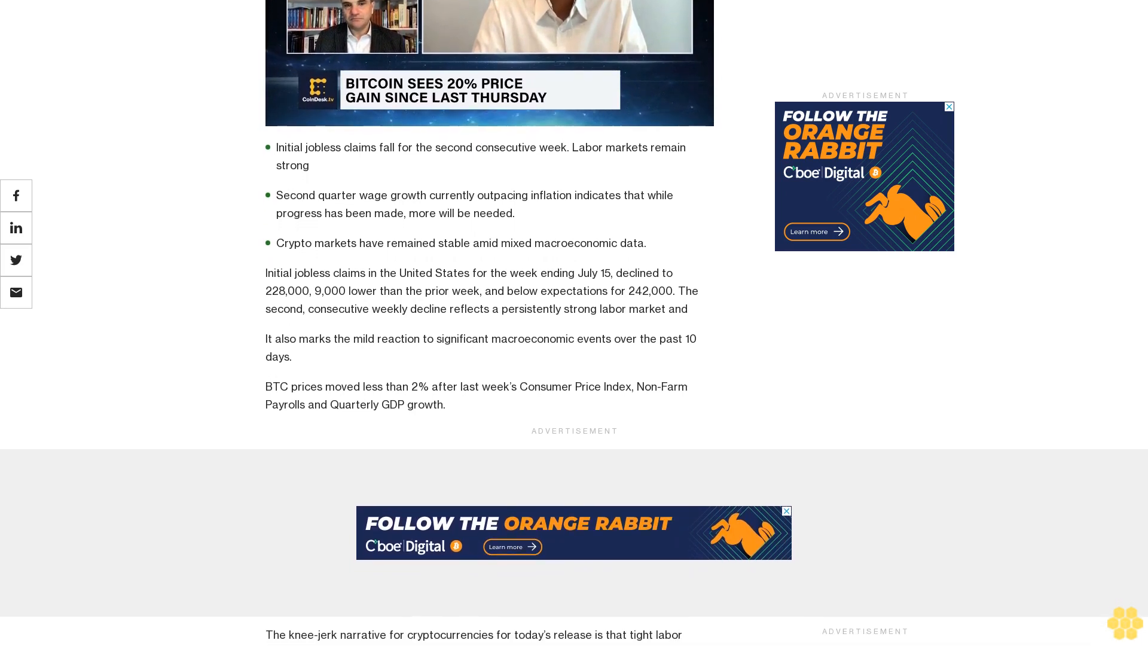
scroll("down", 3)
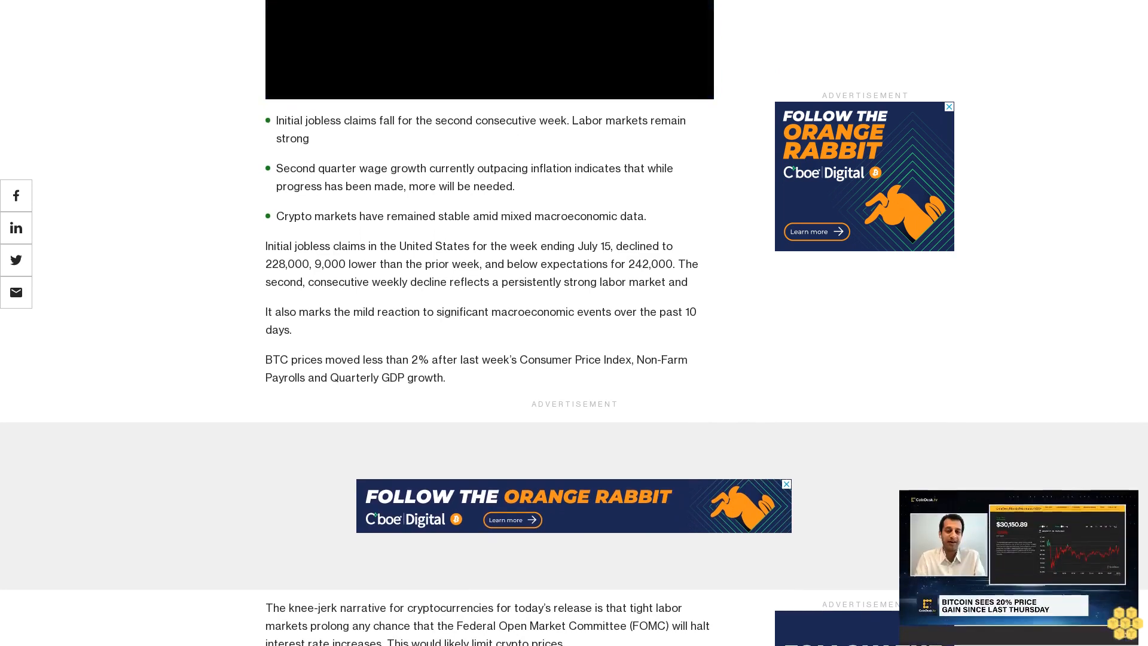
scroll("down", 3)
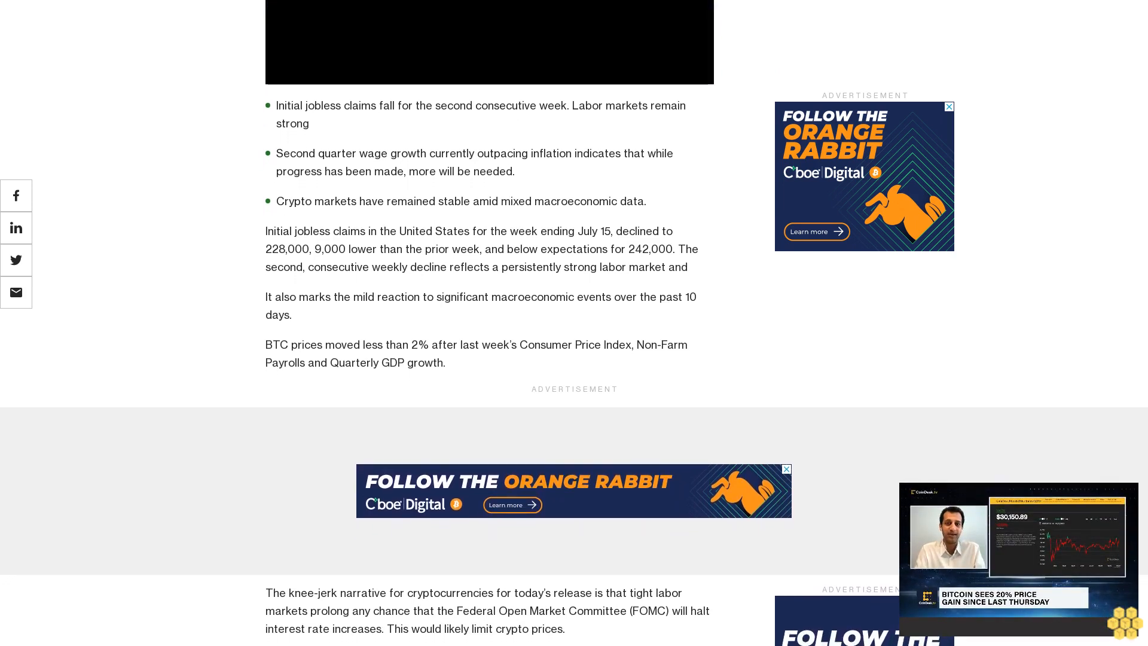
scroll("down", 3)
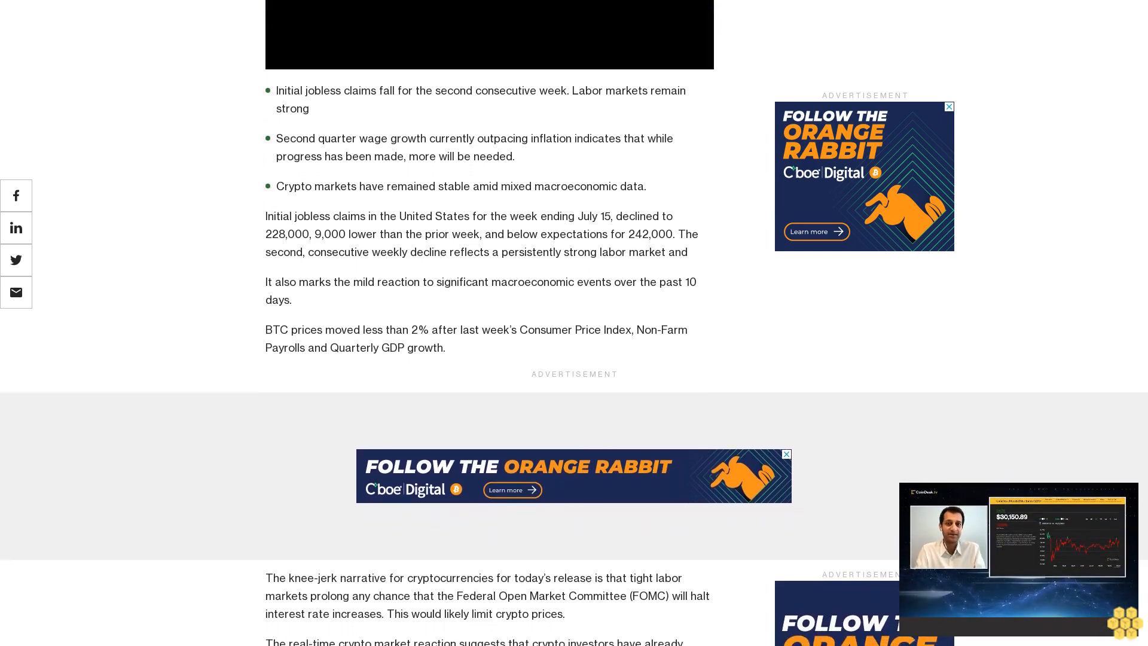
scroll("down", 3)
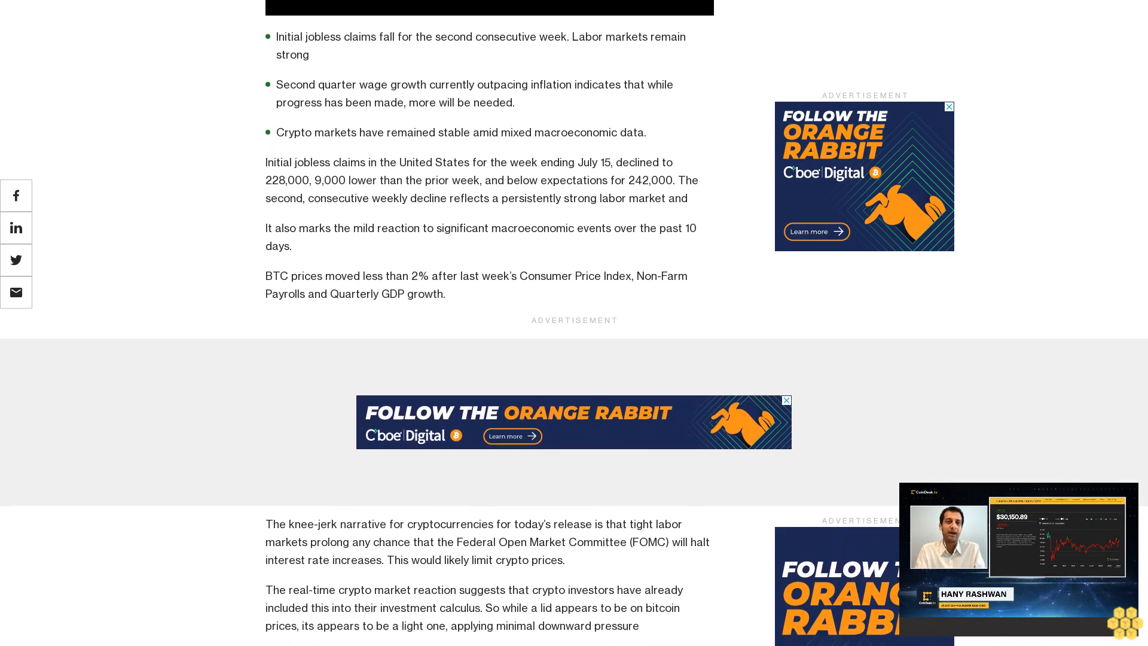
scroll("down", 3)
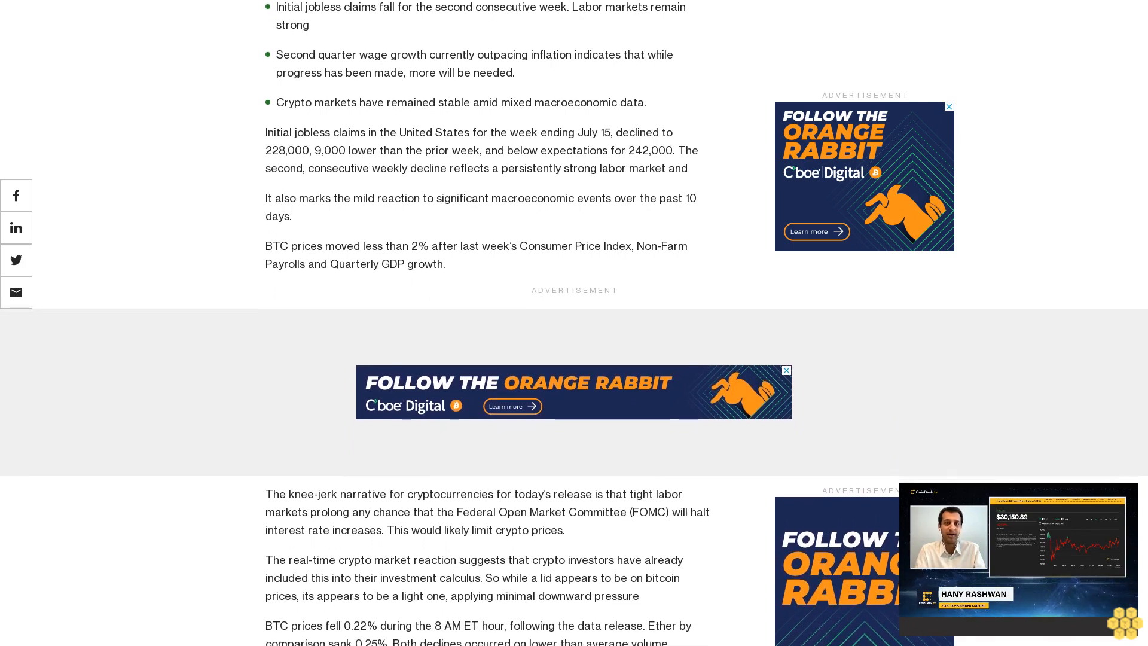
scroll("down", 3)
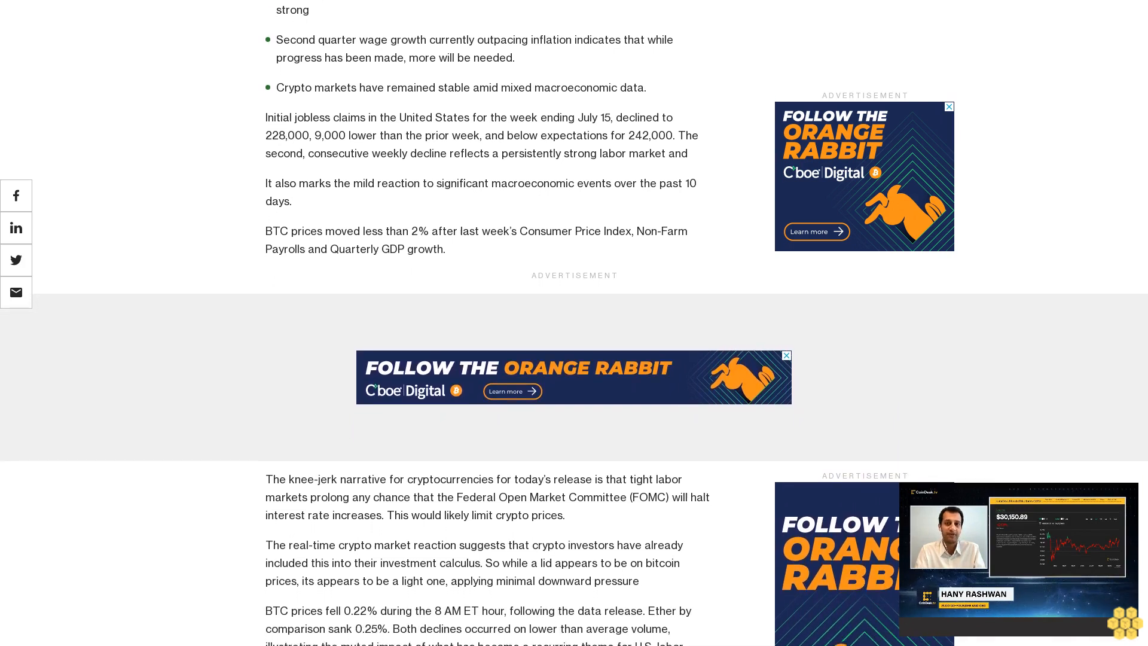
scroll("down", 3)
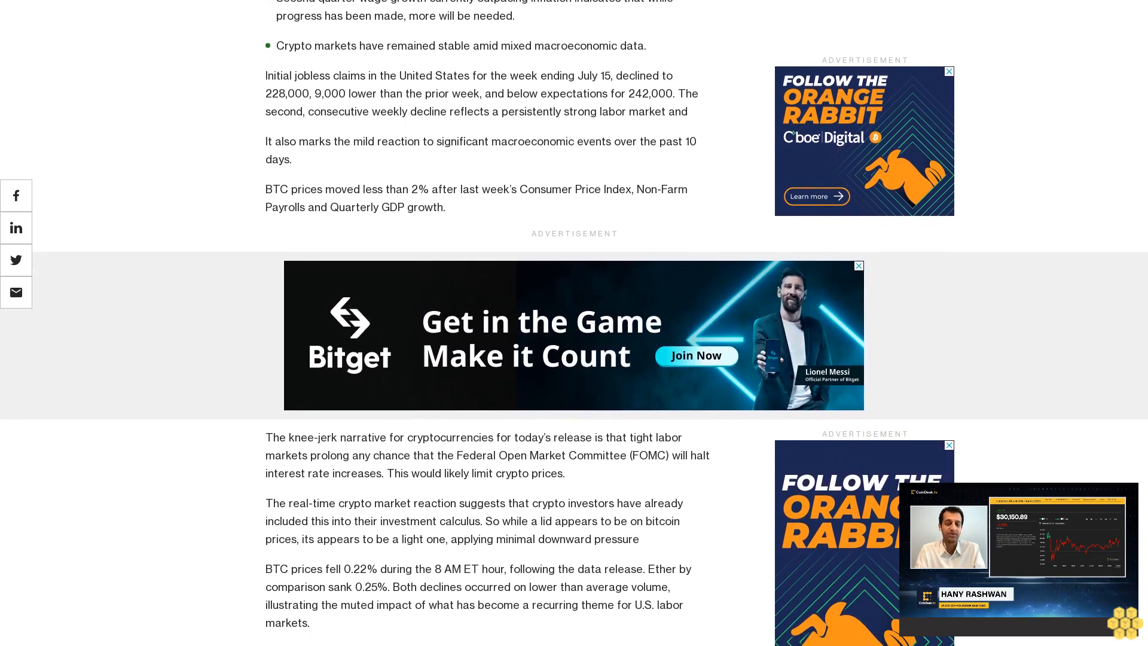
scroll("down", 3)
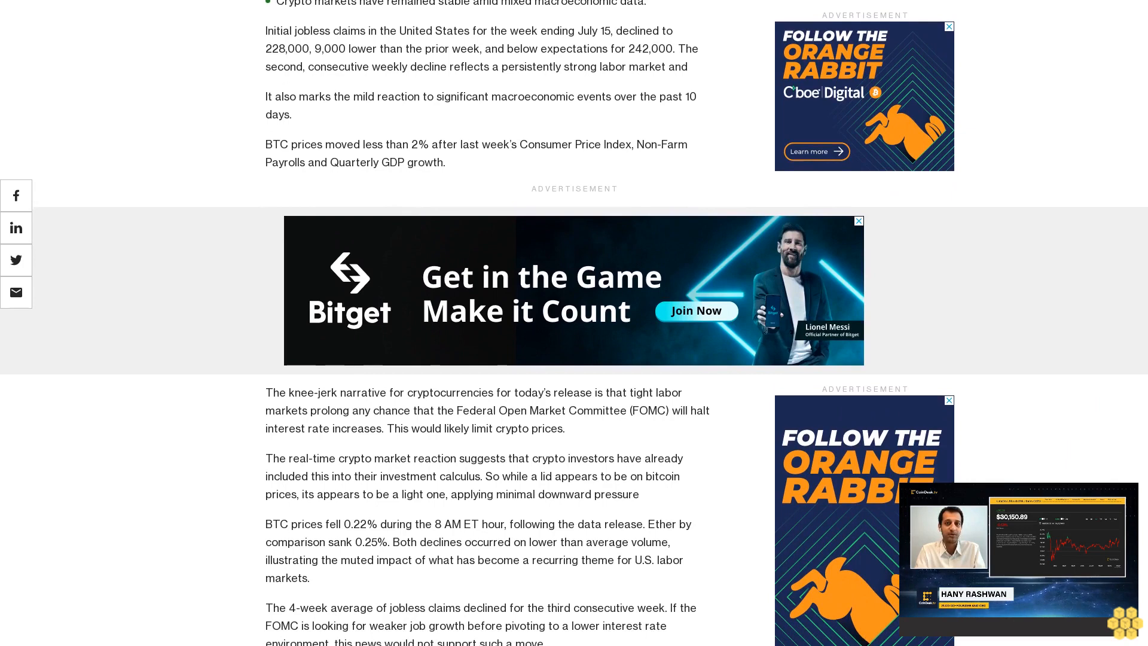
scroll("down", 3)
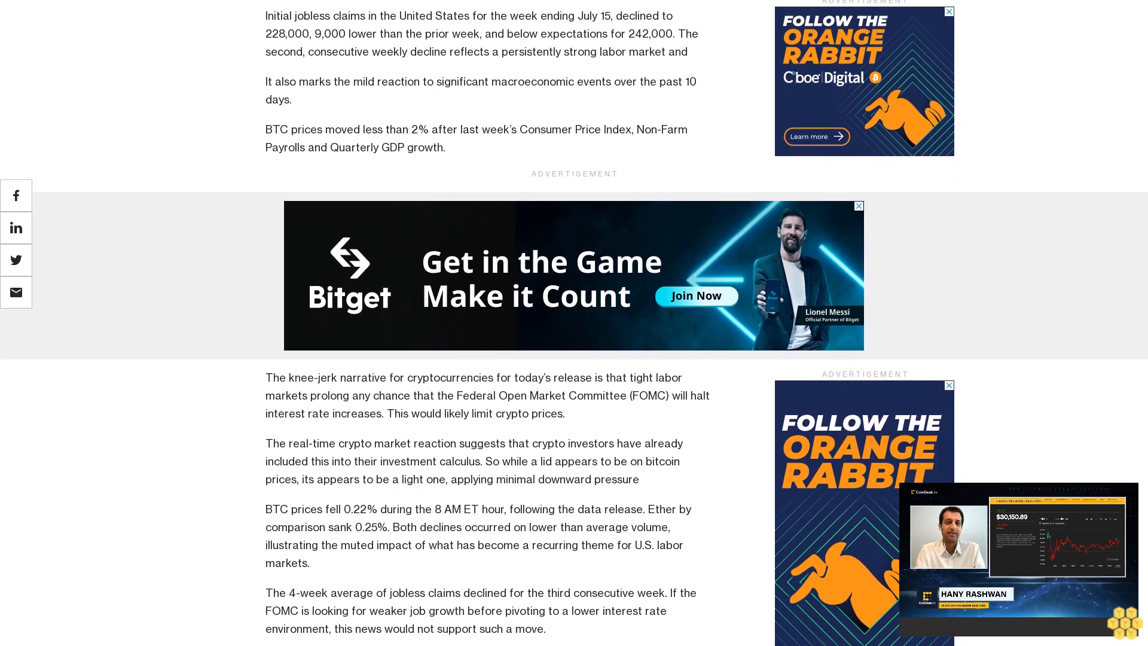
scroll("down", 3)
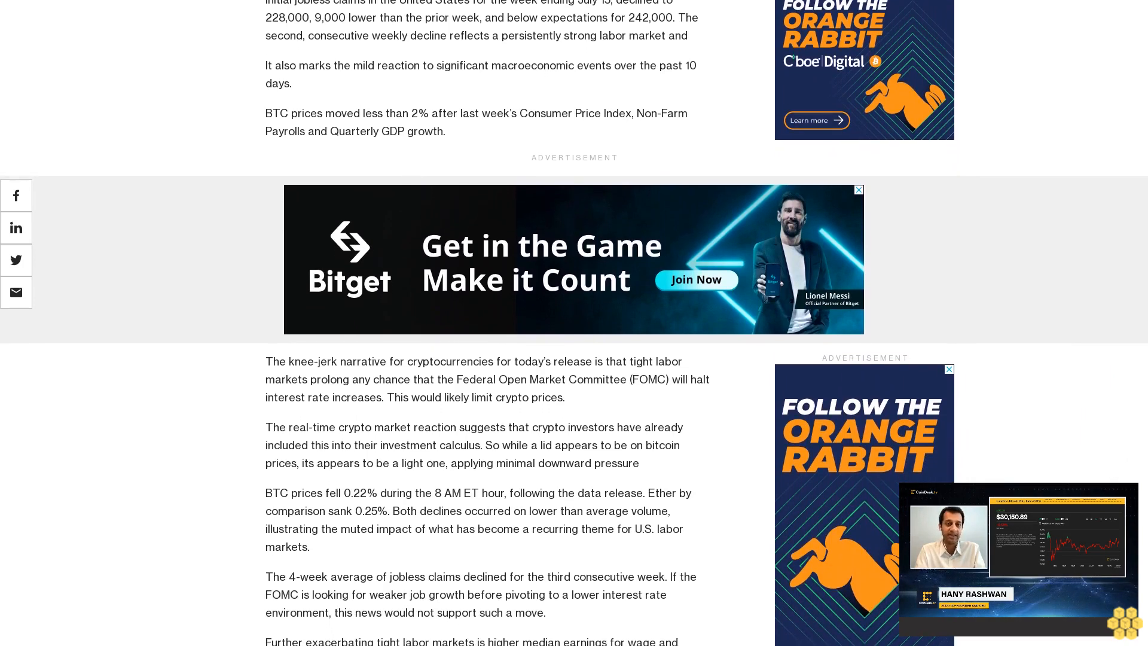
scroll("down", 3)
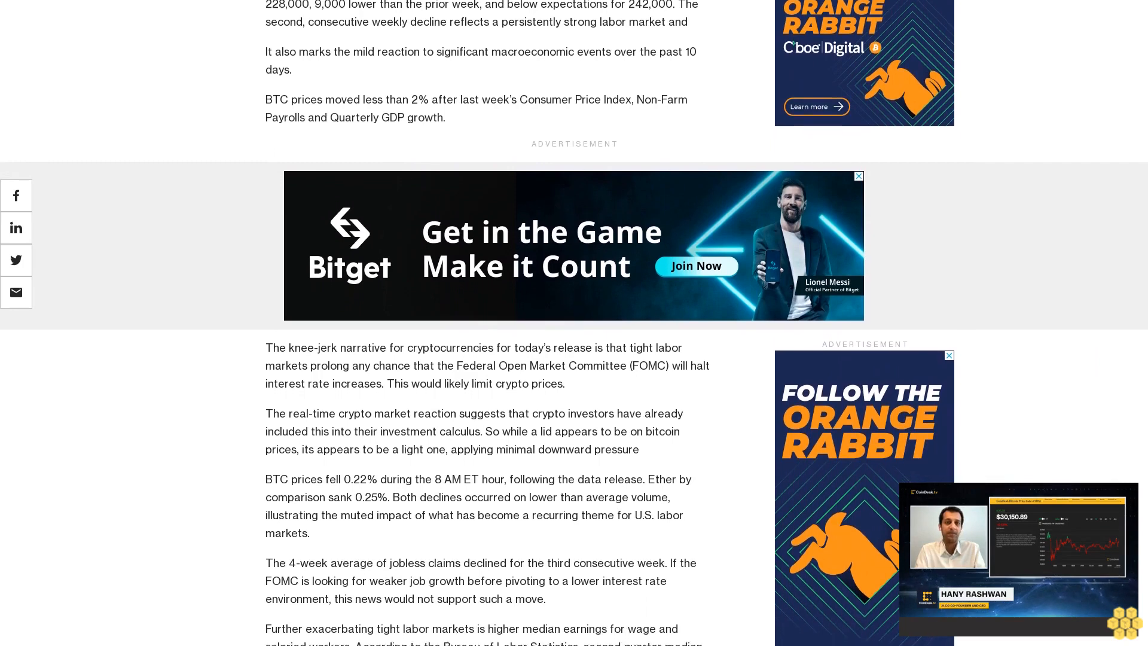
scroll("down", 3)
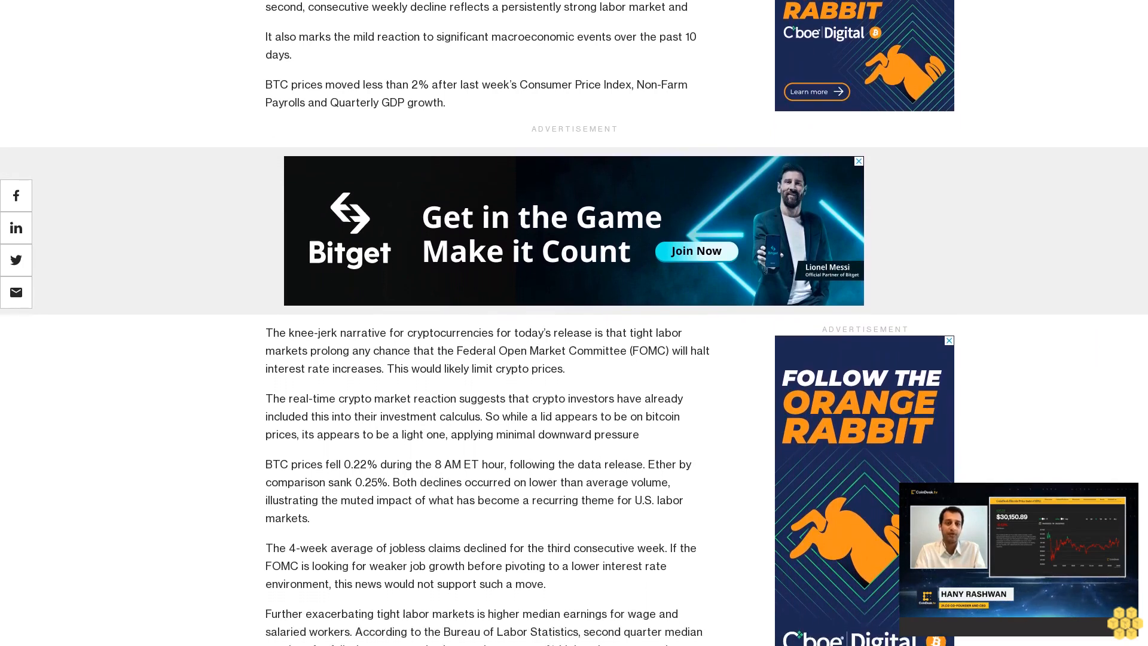
scroll("down", 3)
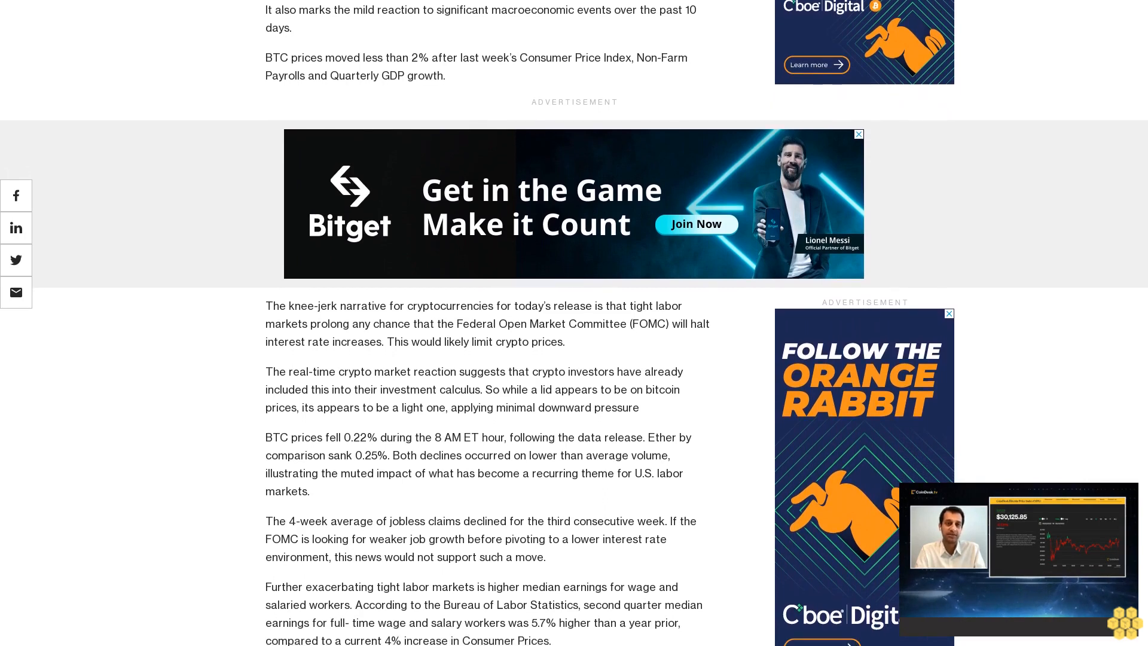
scroll("down", 3)
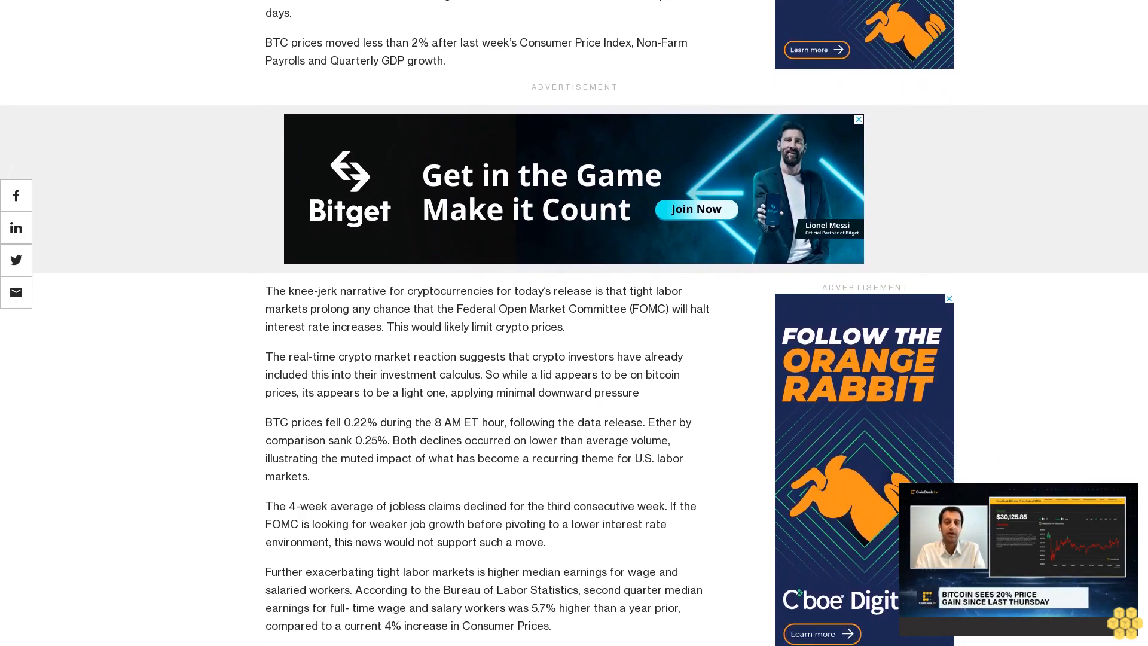
scroll("down", 3)
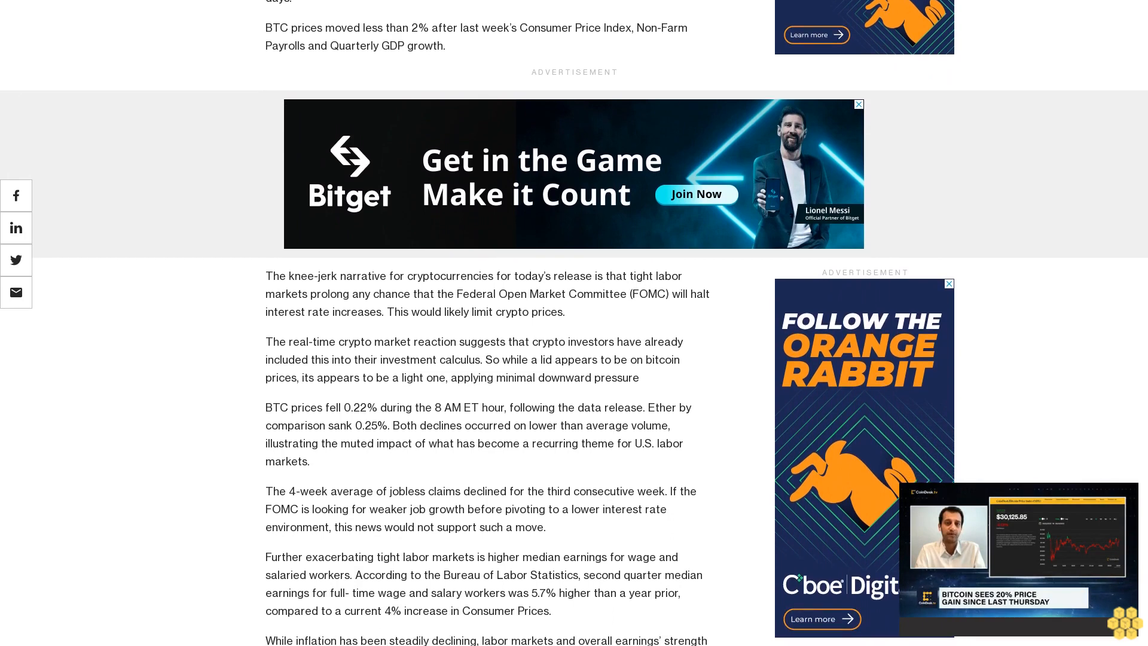
scroll("down", 3)
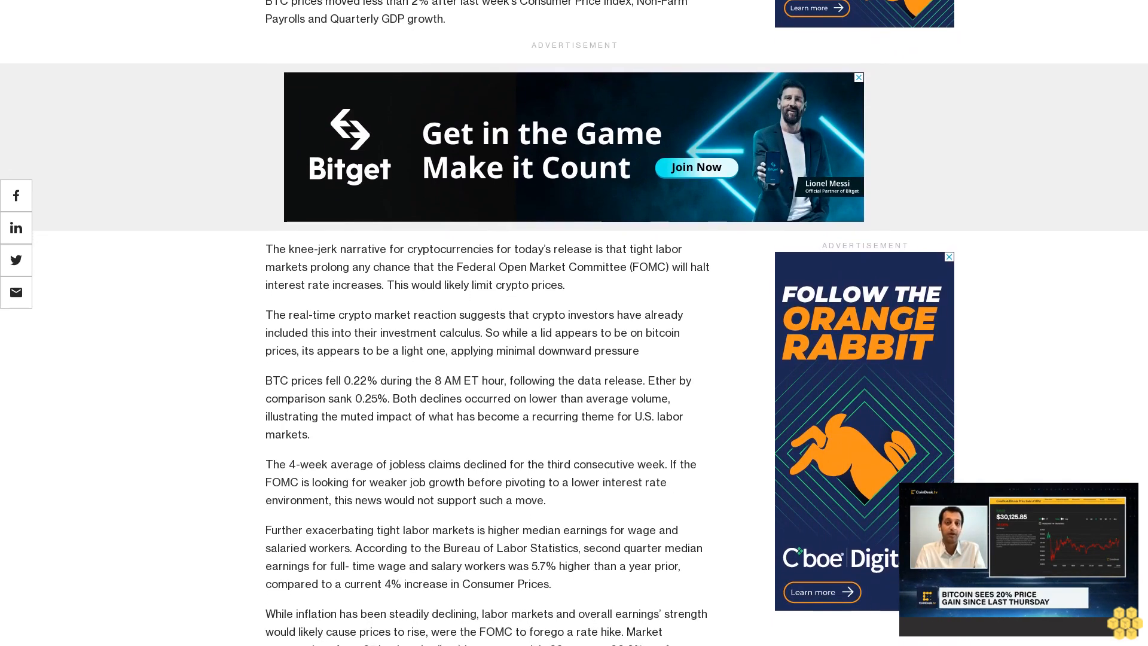
scroll("down", 3)
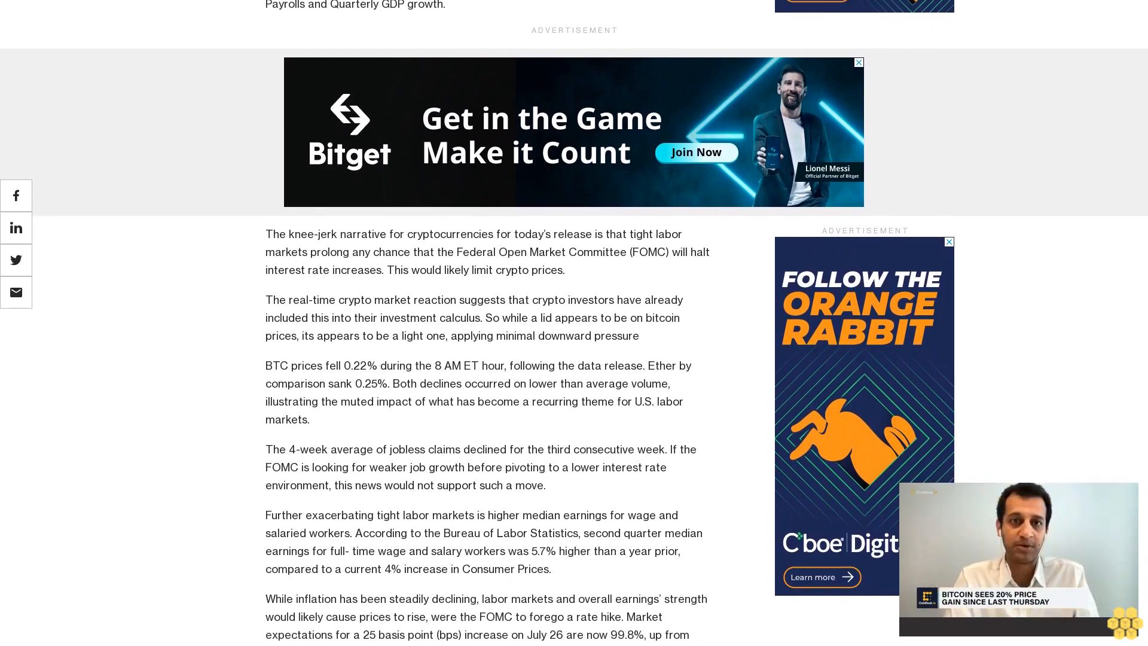
scroll("down", 3)
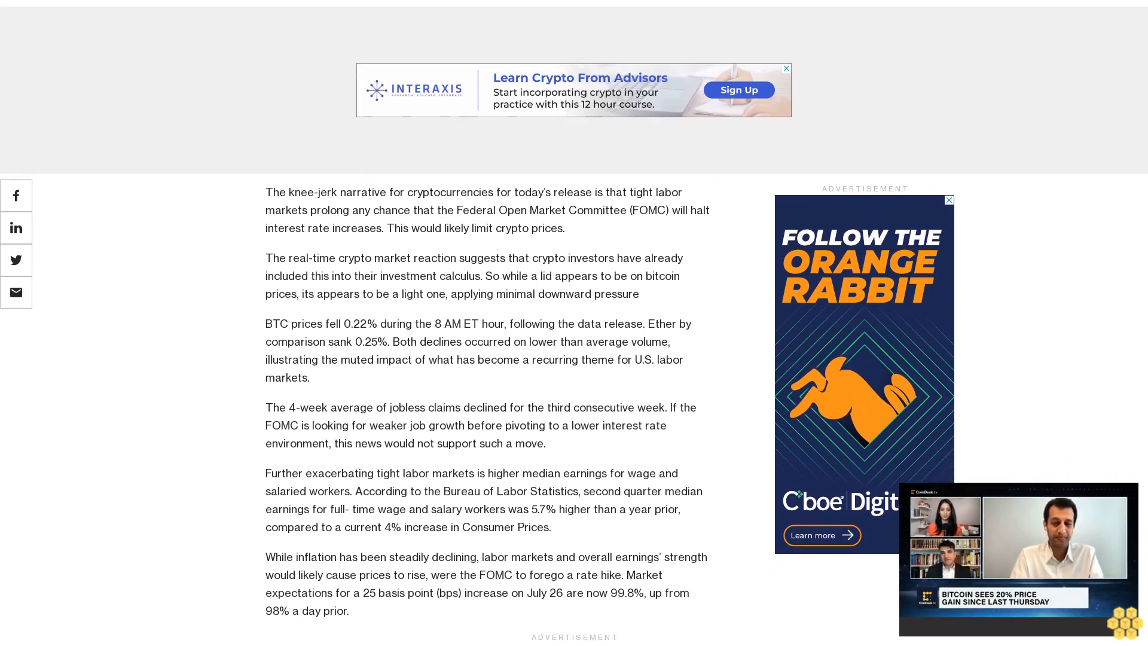
scroll("down", 3)
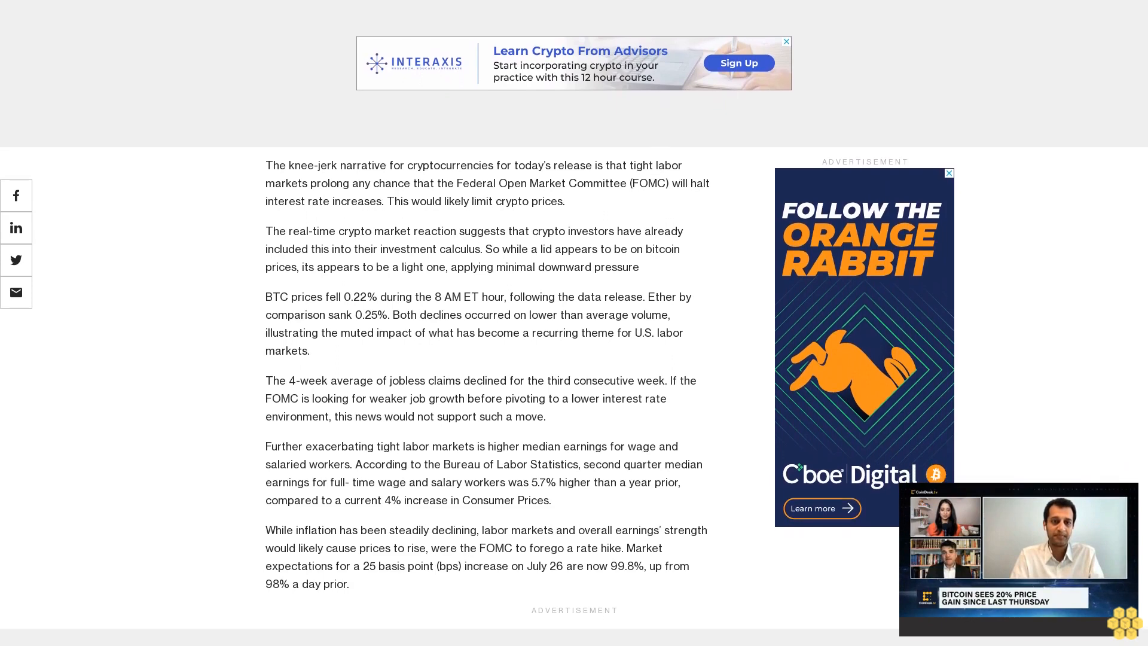
scroll("down", 3)
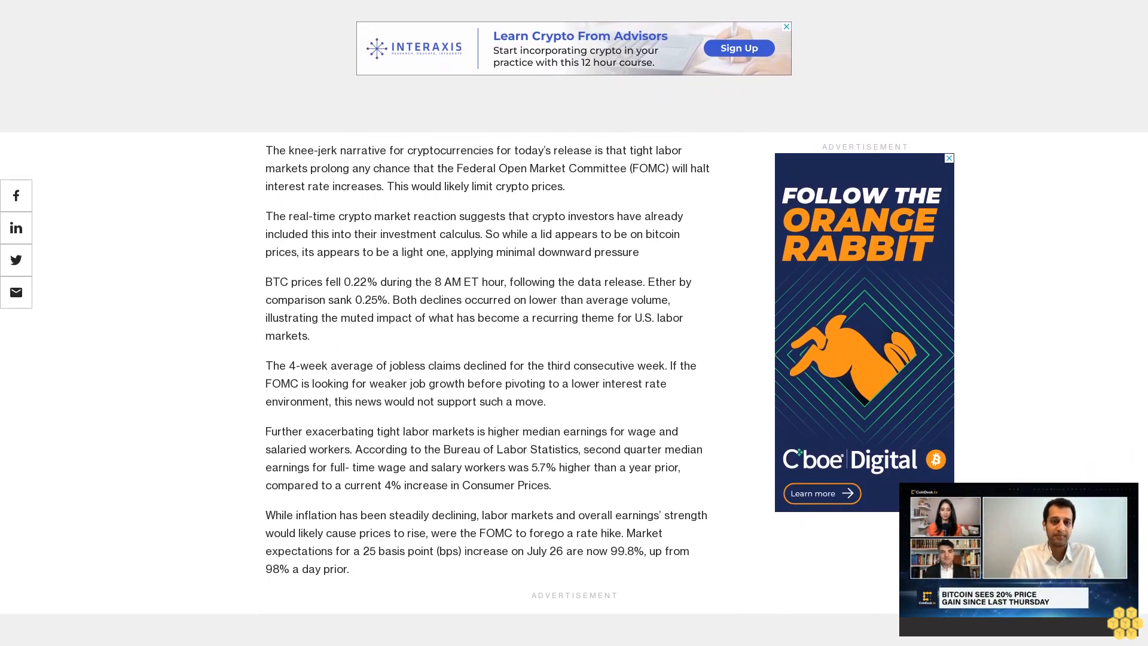
scroll("down", 3)
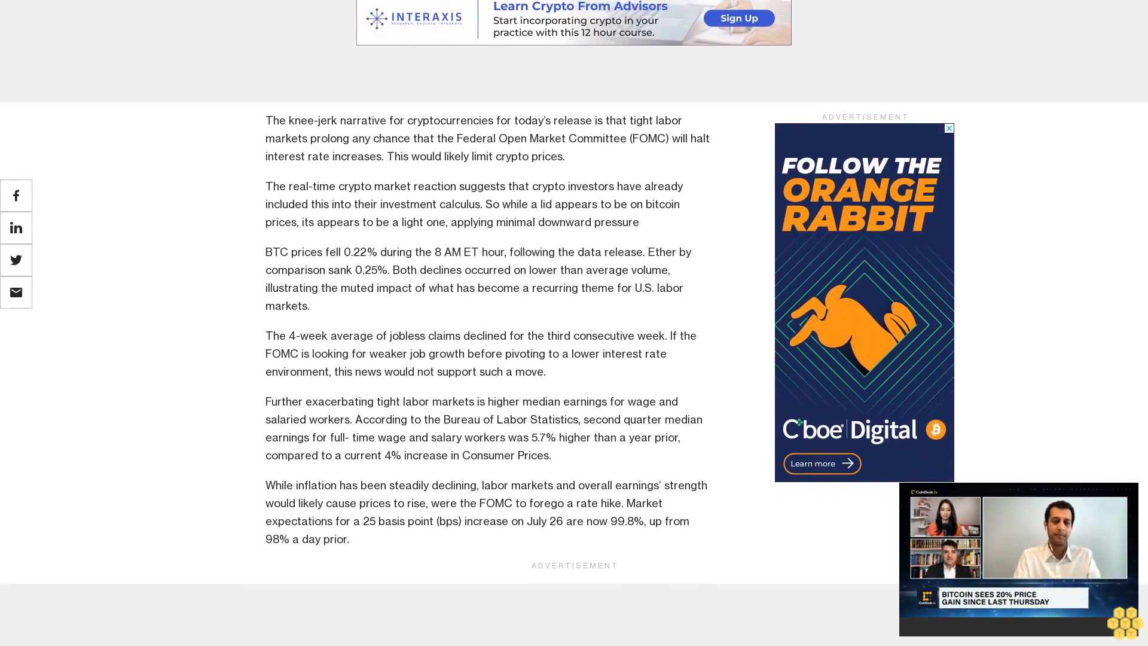
scroll("down", 3)
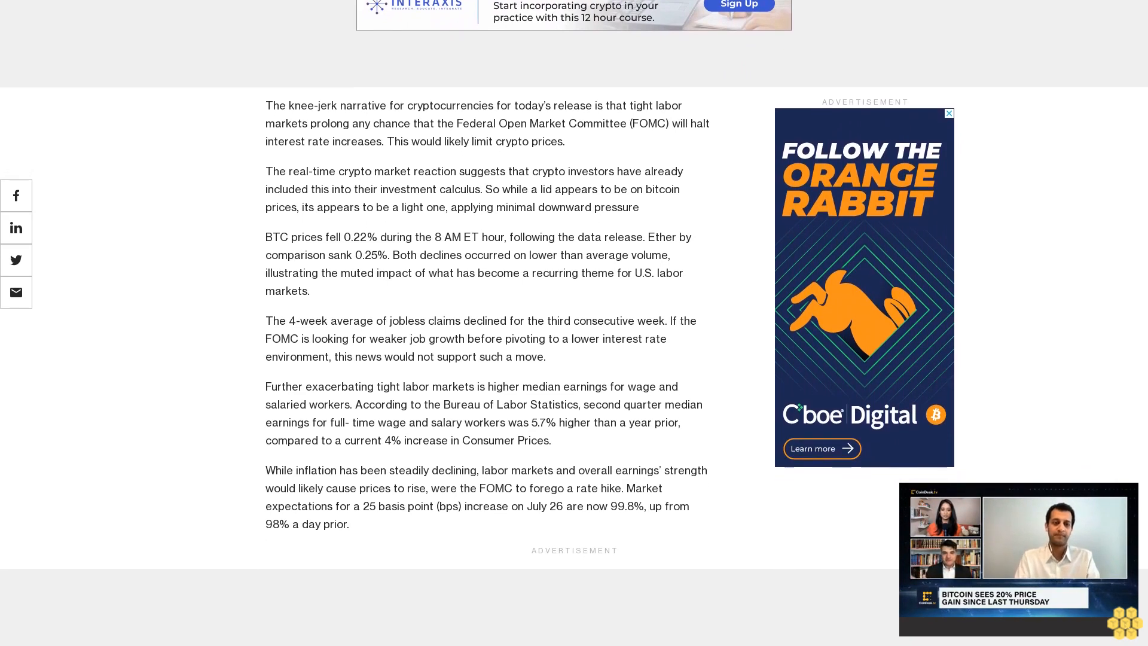
scroll("down", 3)
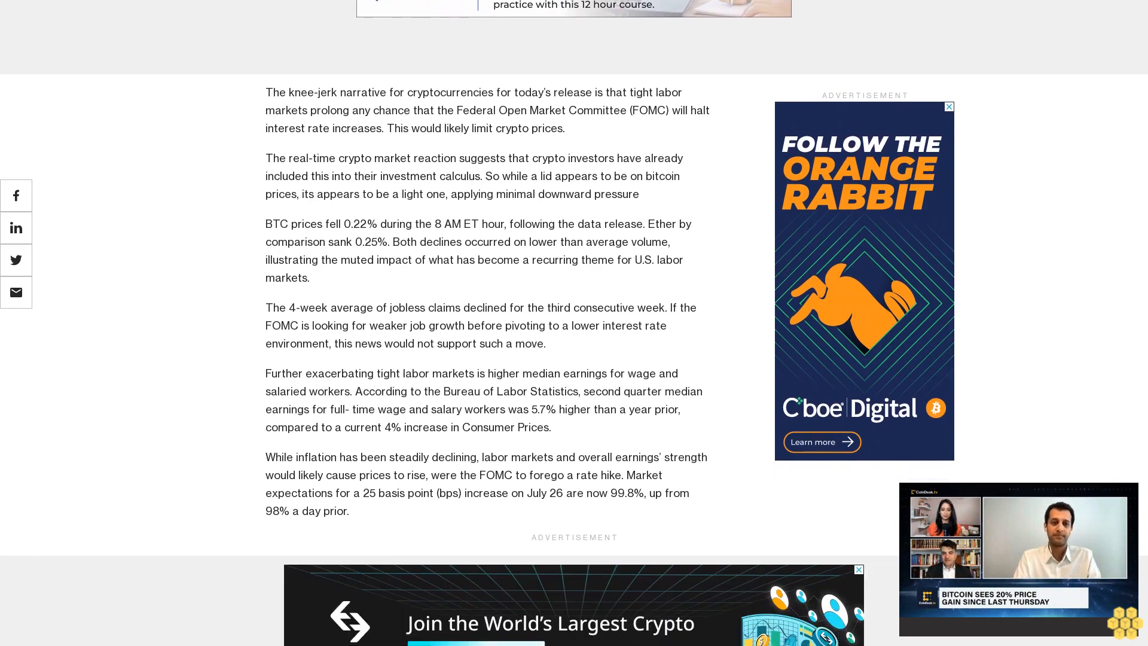
scroll("down", 3)
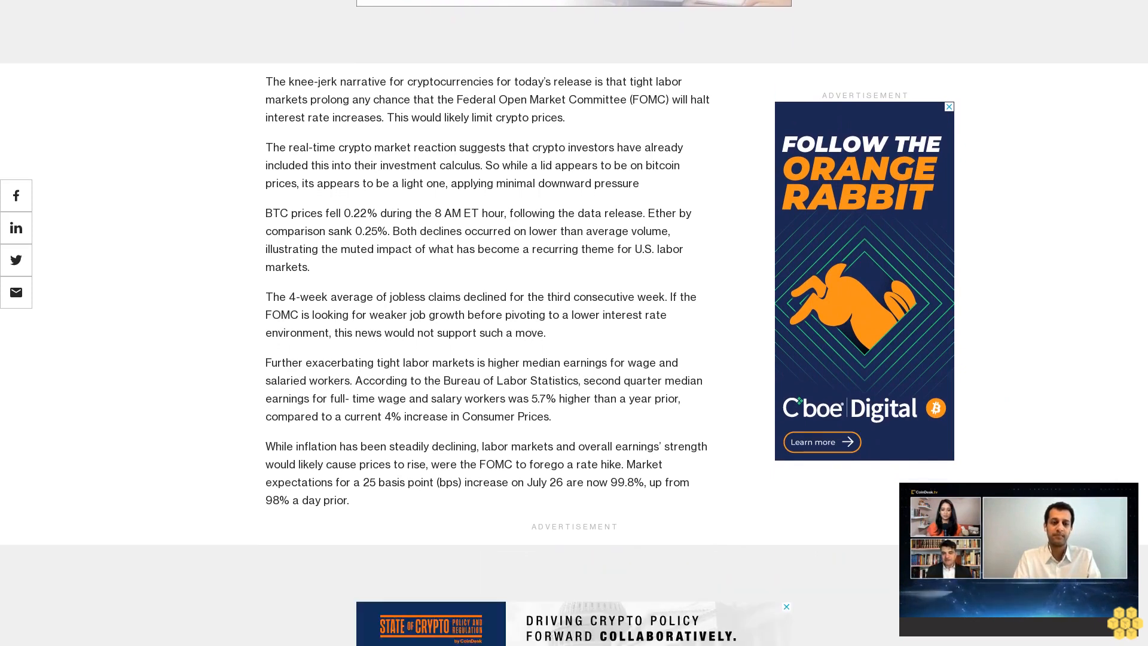
scroll("down", 3)
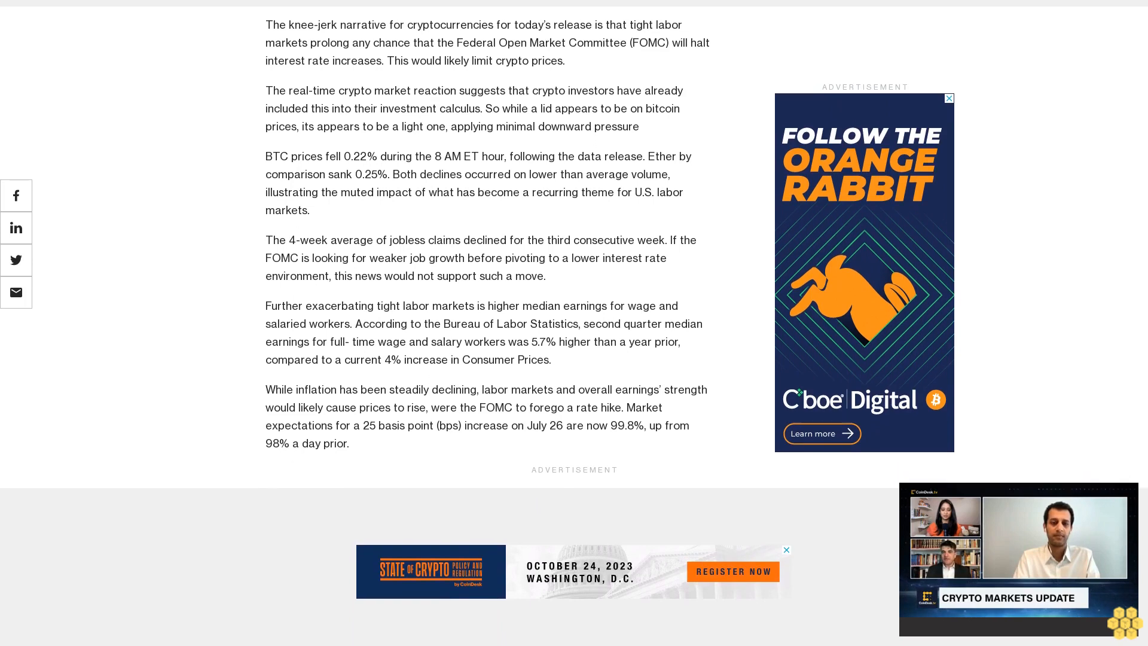
scroll("down", 3)
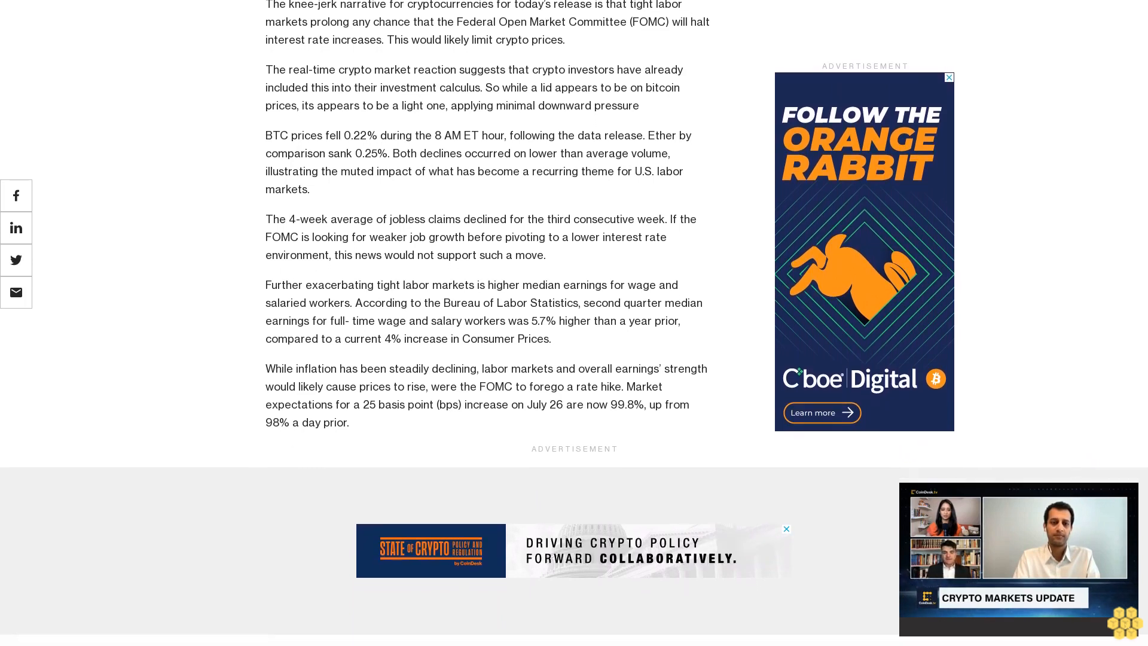
scroll("down", 3)
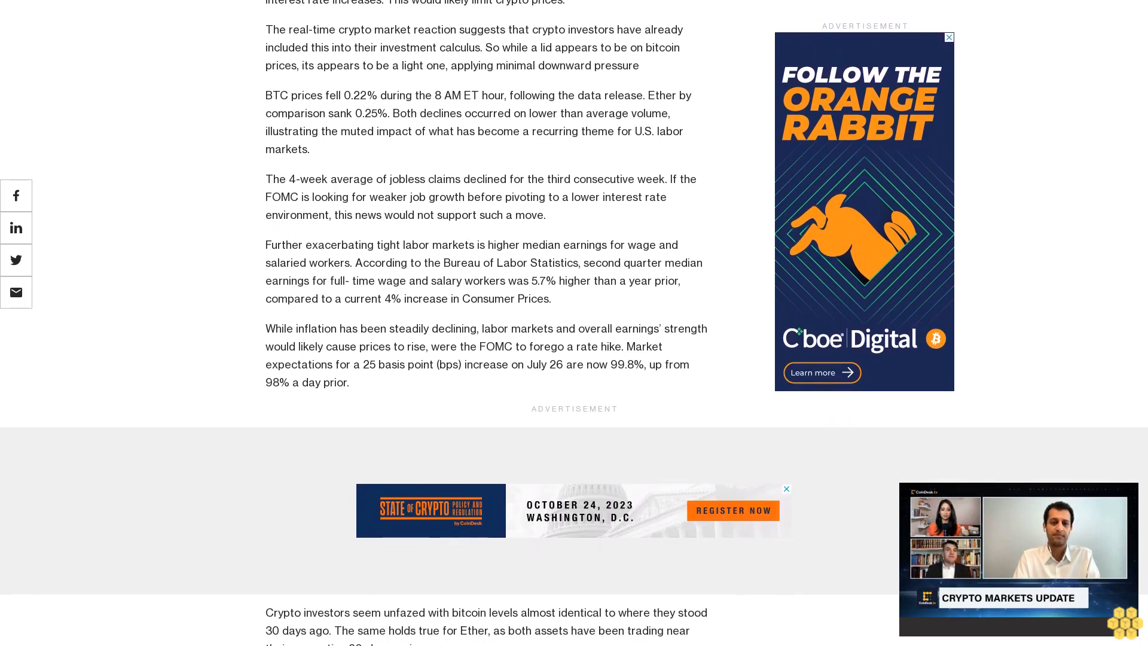
scroll("down", 3)
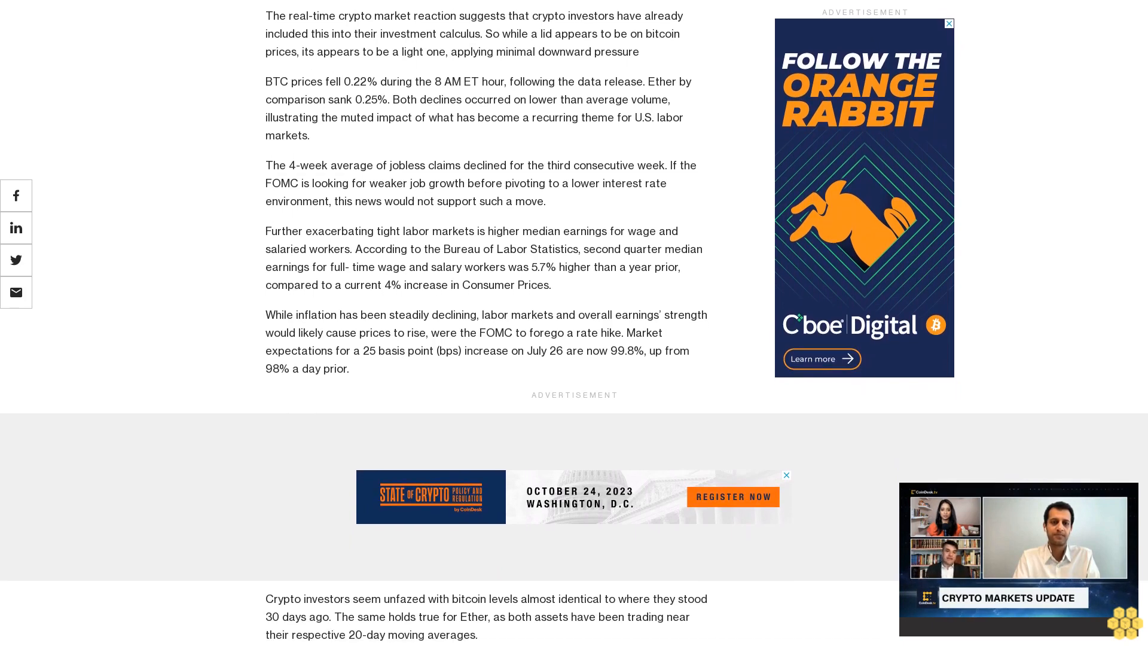
scroll("down", 3)
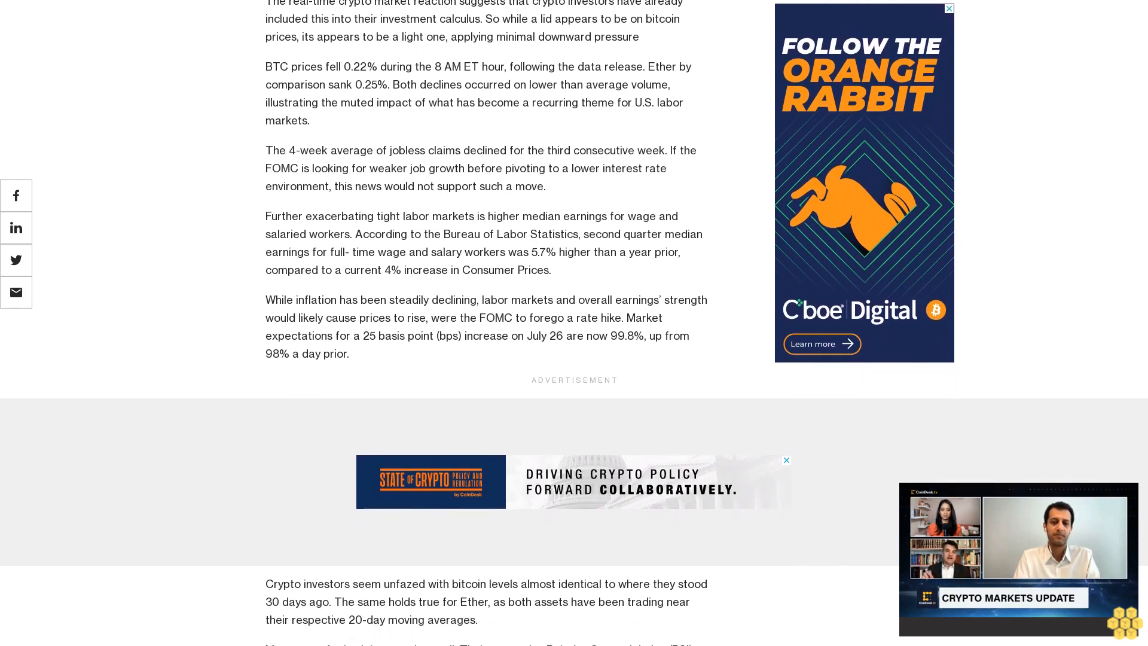
scroll("down", 3)
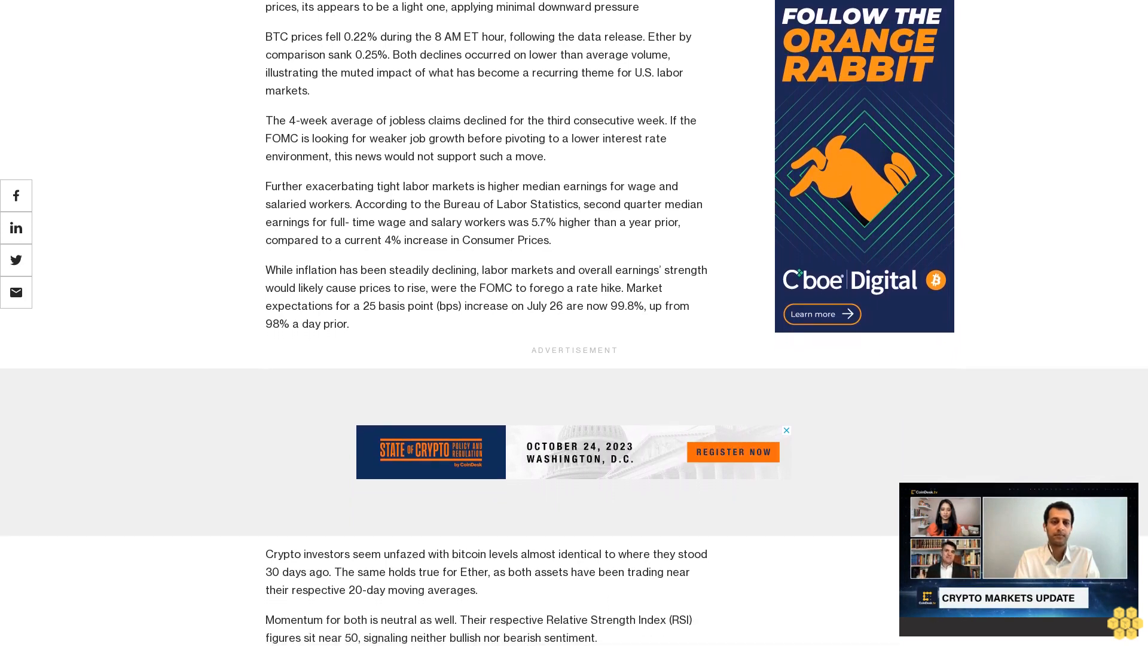
scroll("down", 3)
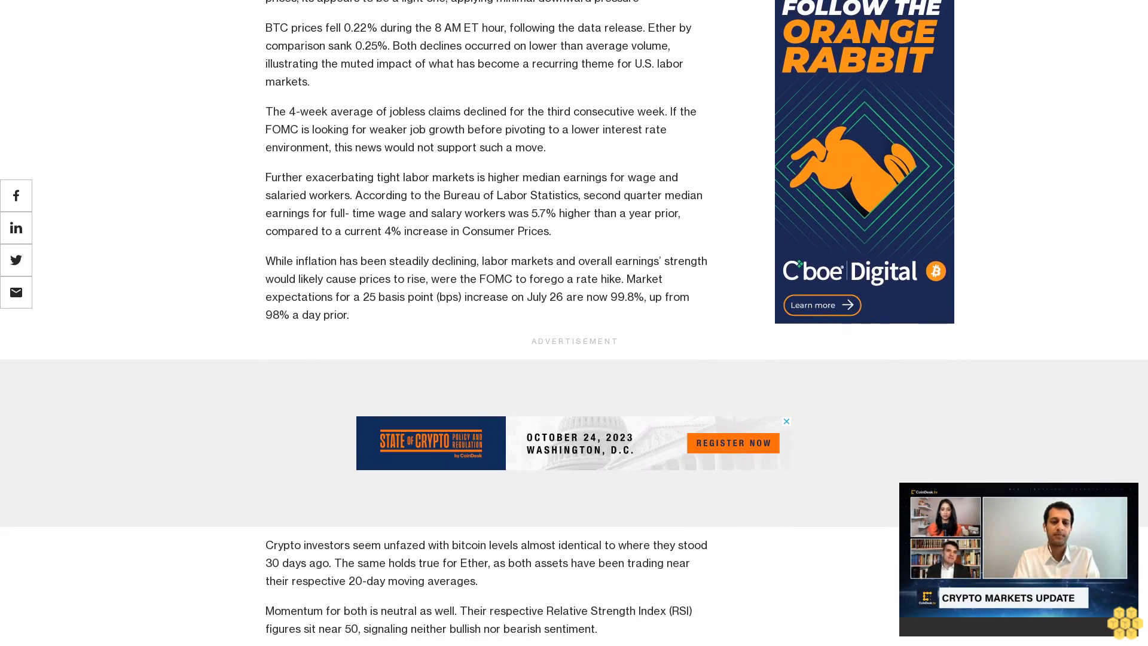